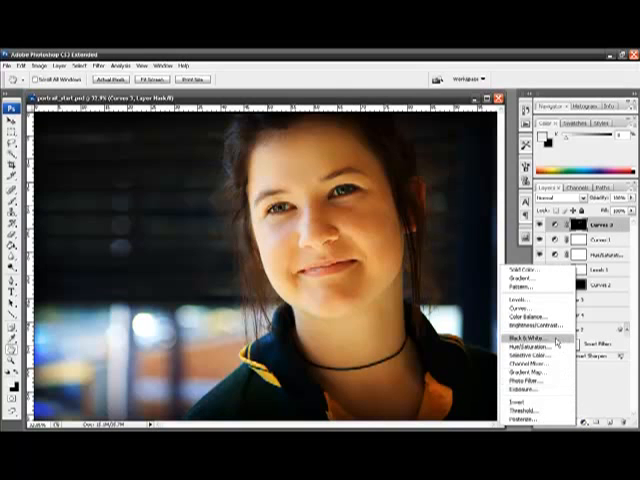
Add a Black & White adjustment layer from the Layers panel's adjustment menu
{"action": "left_click", "coordinate": [522, 346]}
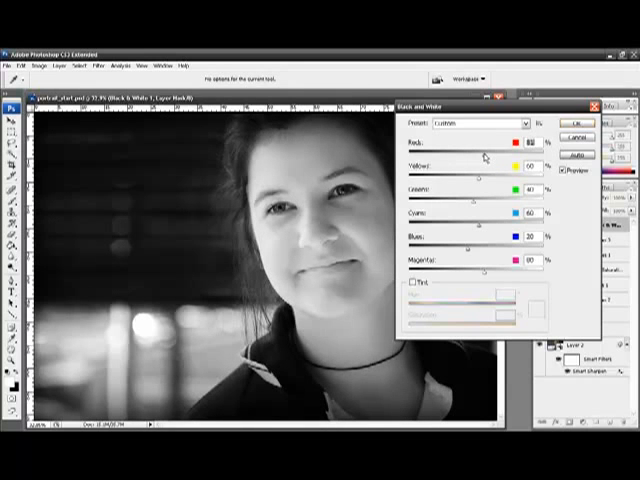
{"action": "mouse_move", "coordinate": [480, 180]}
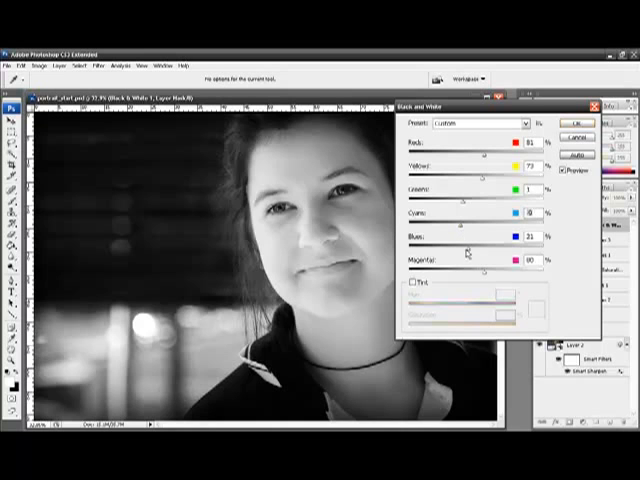
Lower the Blues slider to darken the background, then apply the Black & White settings
{"action": "left_click_drag", "start_coordinate": [490, 247], "coordinate": [460, 247]}
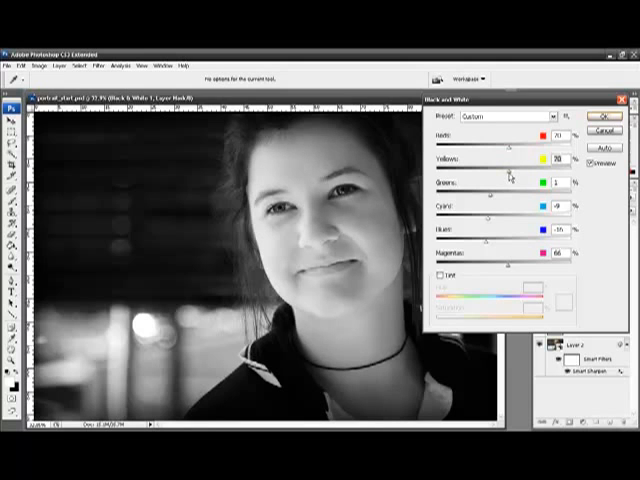
{"action": "mouse_move", "coordinate": [522, 182]}
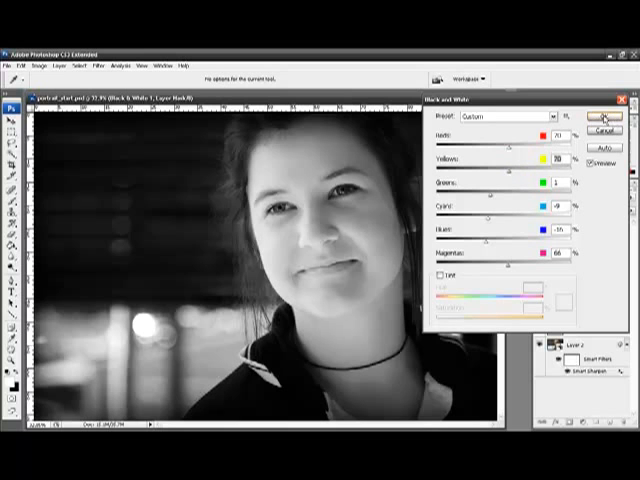
{"action": "left_click", "coordinate": [602, 117]}
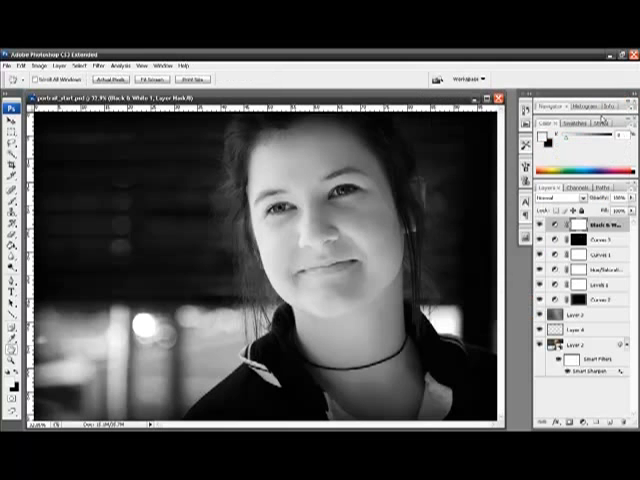